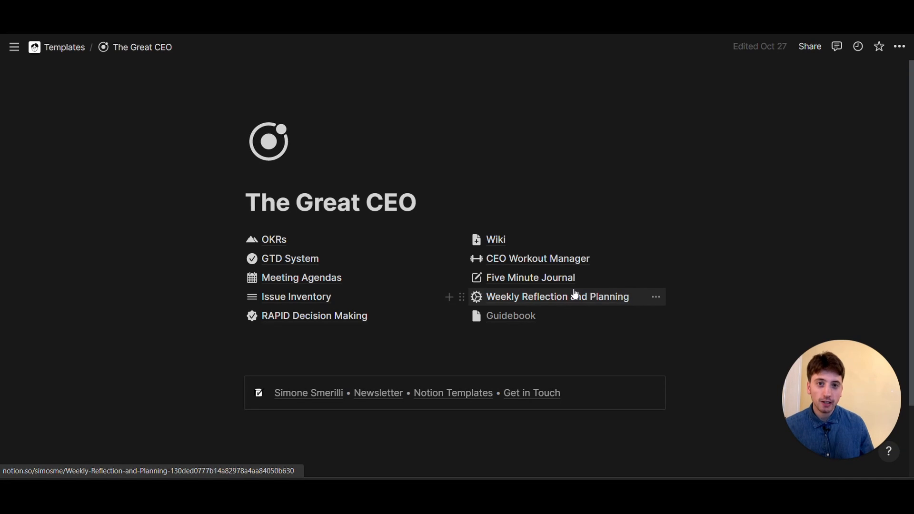
mouse_move(291, 258)
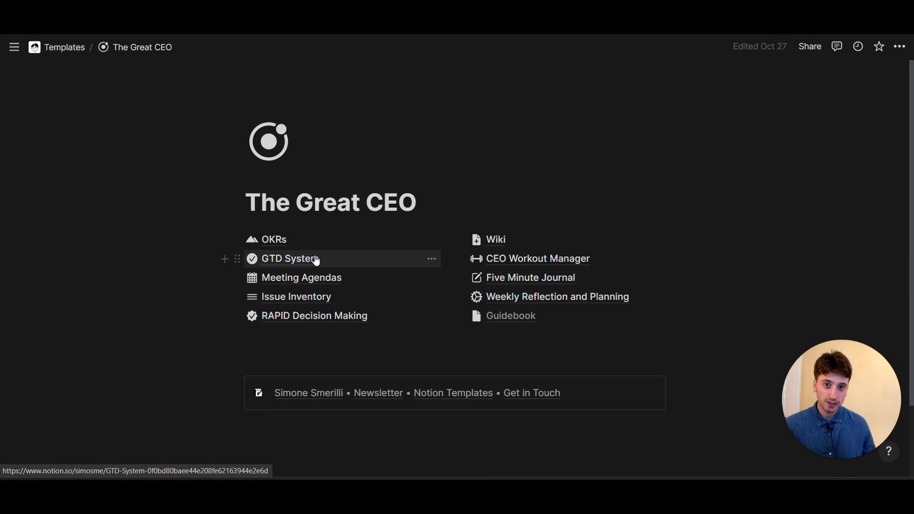
Step: Navigate into GTD System's Tasks database and list its task templates from the New dropdown
left_click(291, 258)
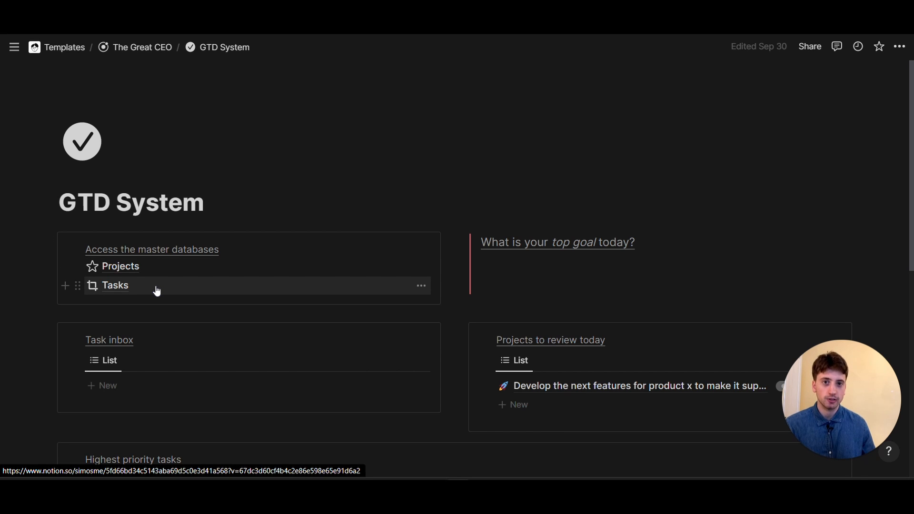
left_click(116, 285)
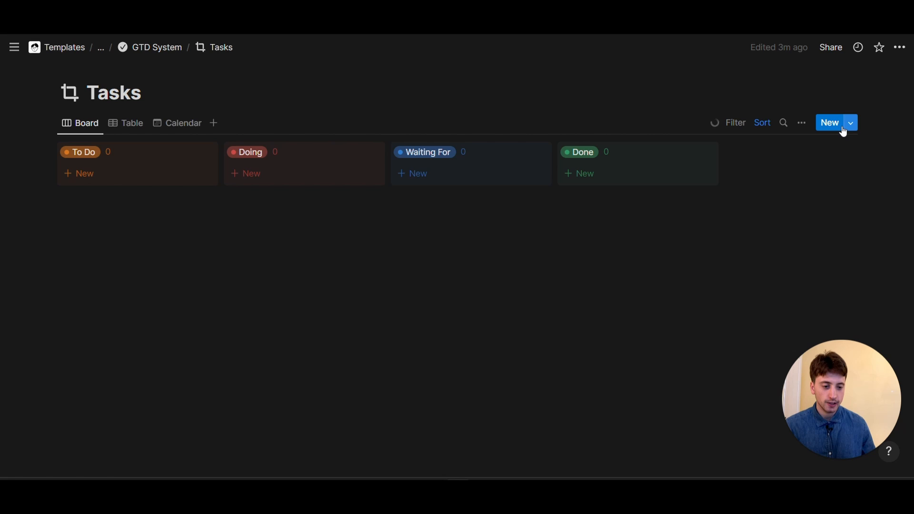
left_click(850, 123)
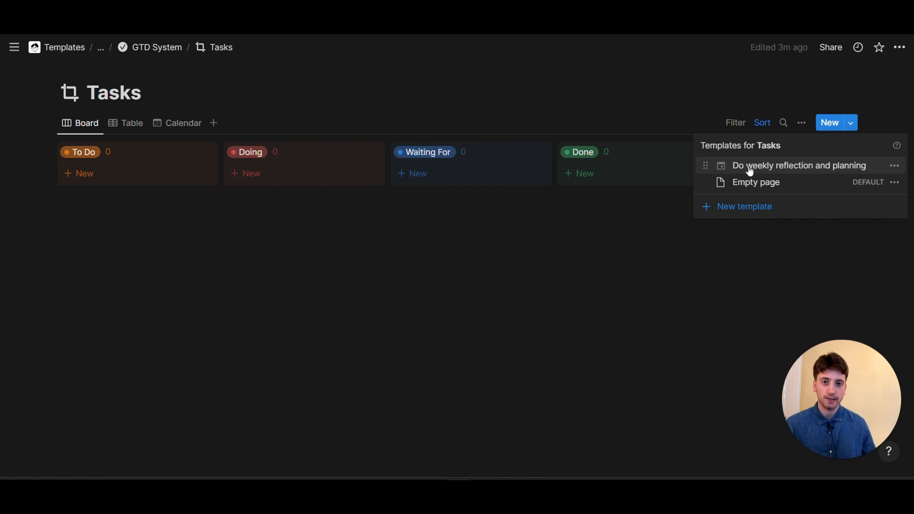
mouse_move(760, 171)
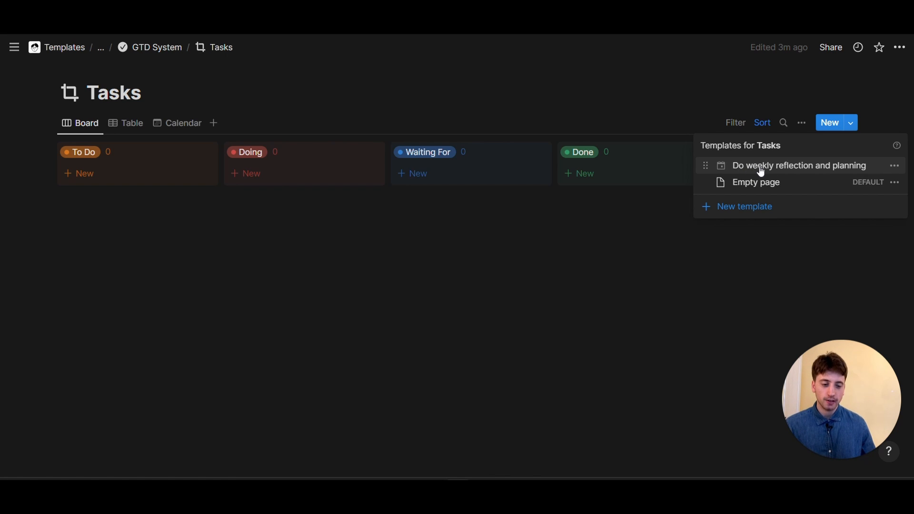
Step: Make the Do weekly reflection and planning template repeat every week, created at 2:23 PM
left_click(894, 166)
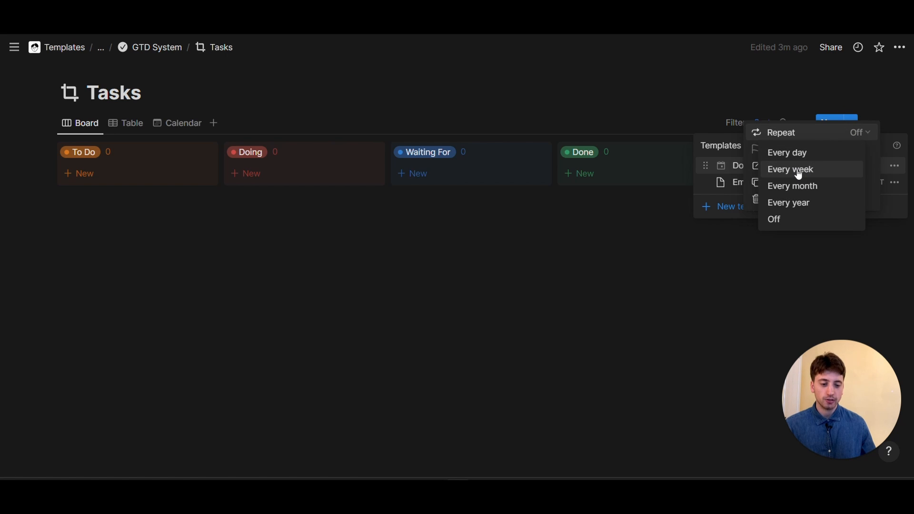
left_click(790, 170)
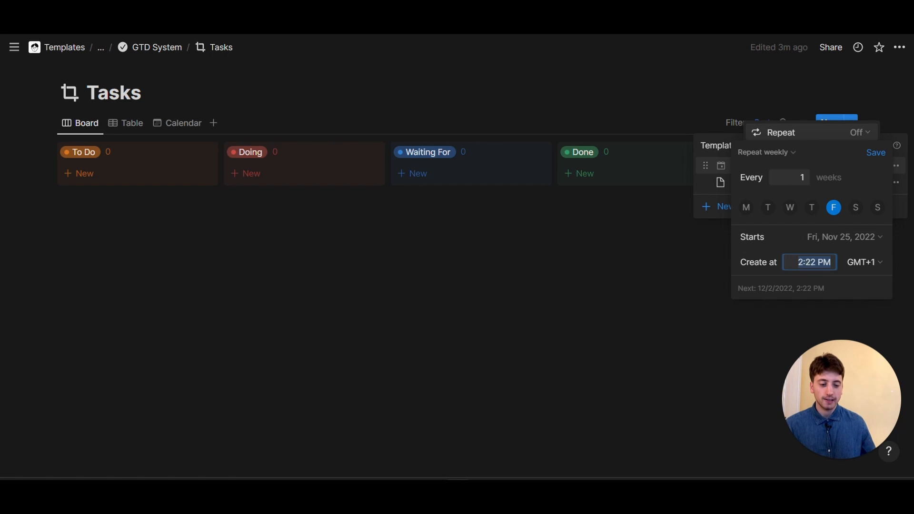
type("223")
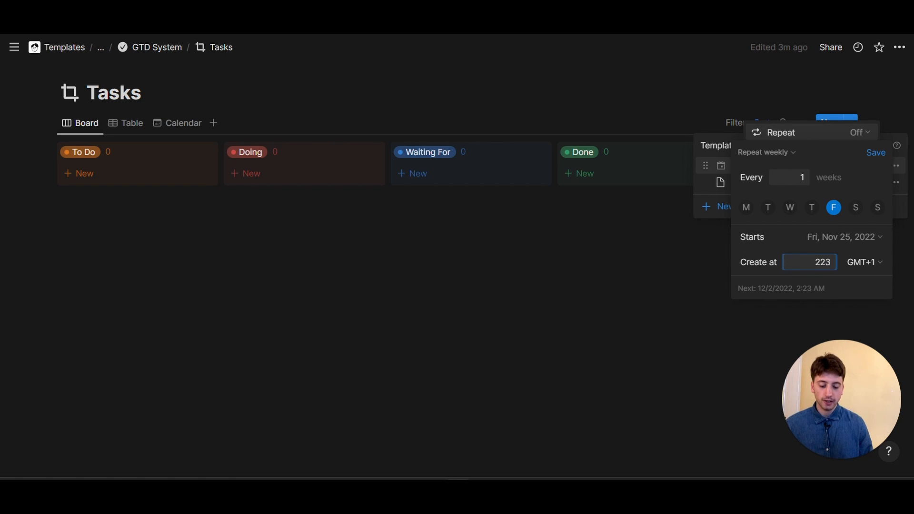
type("2:23 PM")
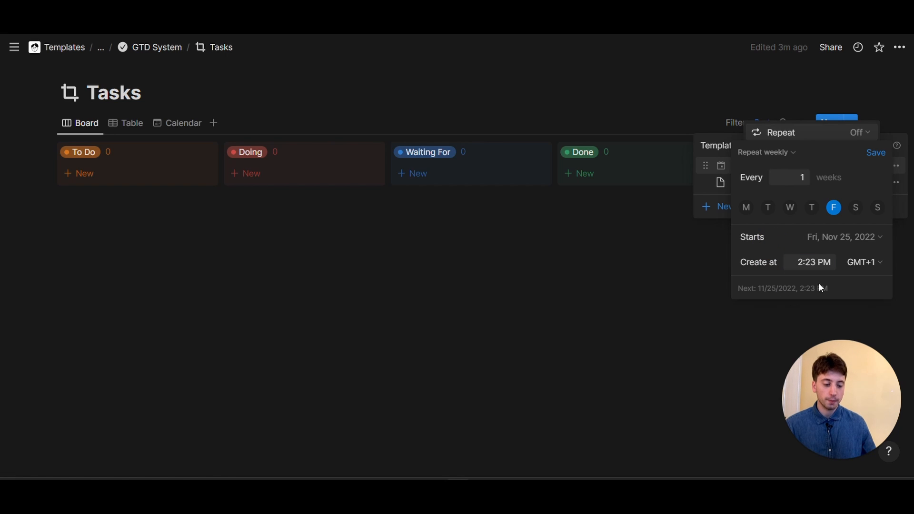
mouse_move(807, 237)
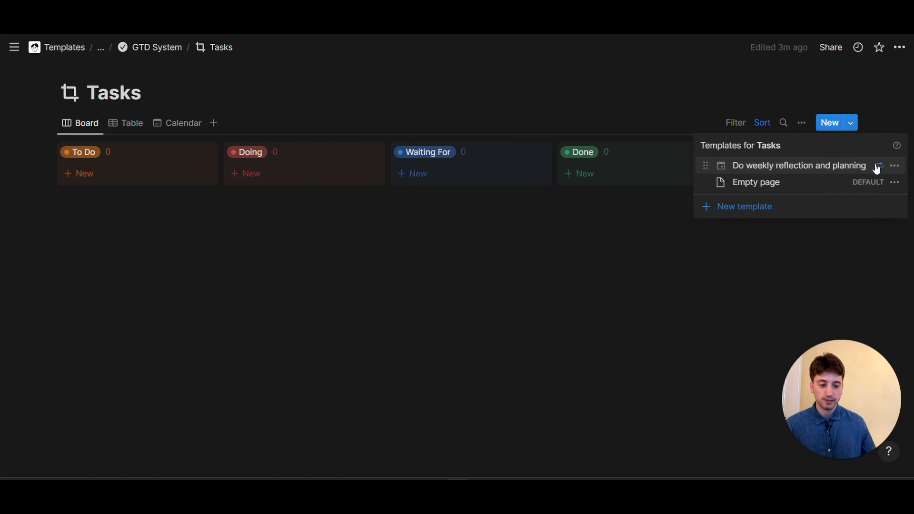
mouse_move(523, 123)
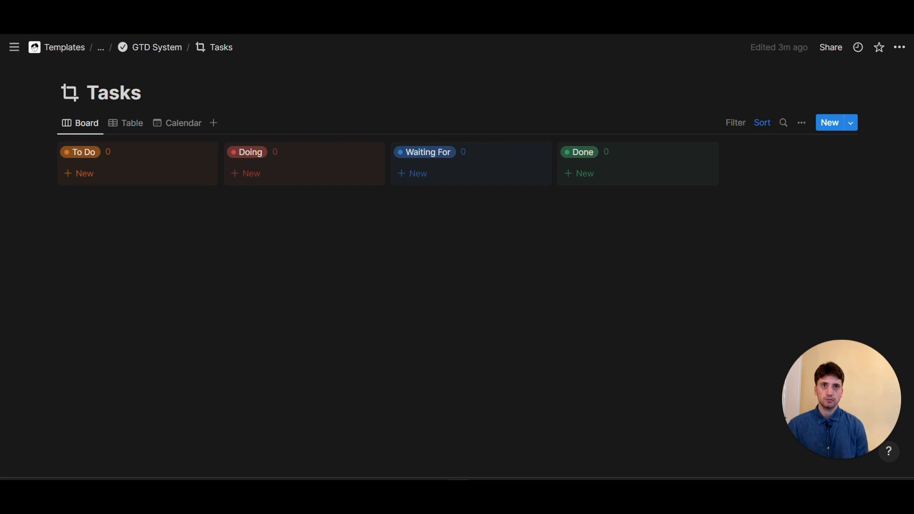
Step: From the Updates inbox, reach the automatically created Do weekly reflection and planning task
left_click(14, 47)
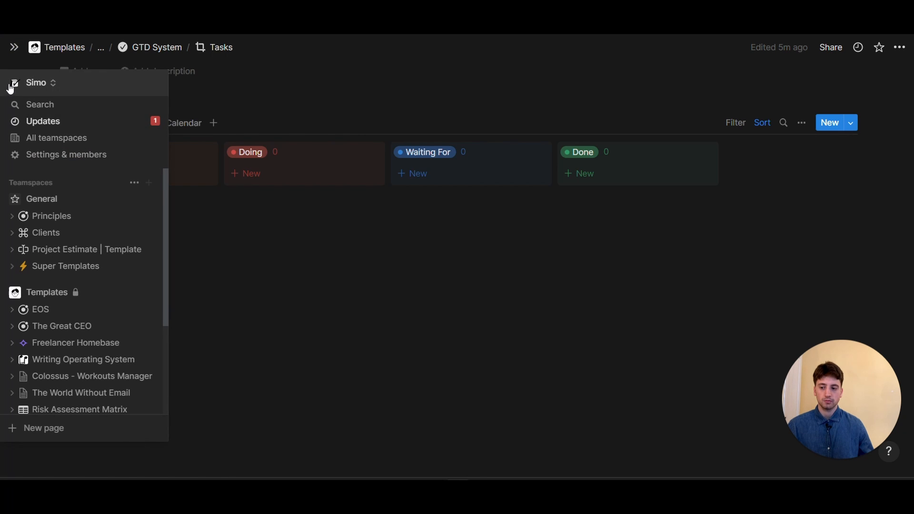
left_click(43, 120)
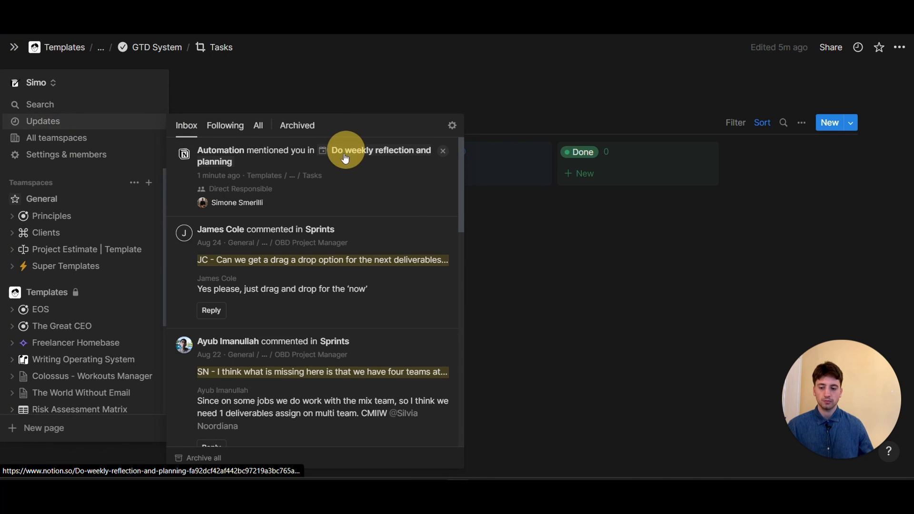
left_click(380, 149)
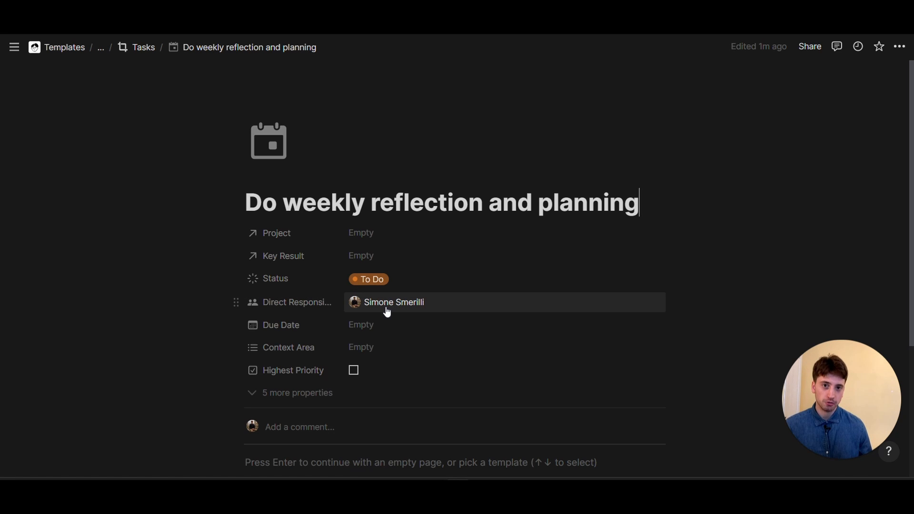
mouse_move(387, 331)
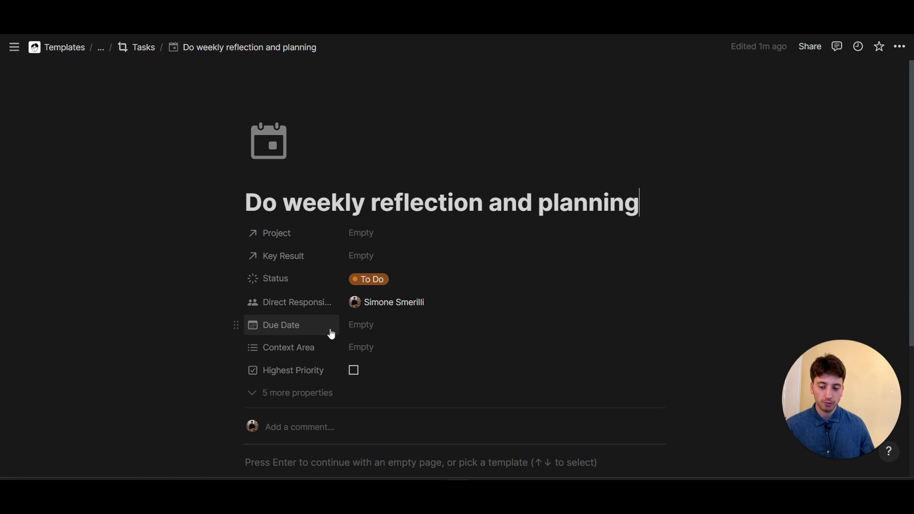
mouse_move(323, 328)
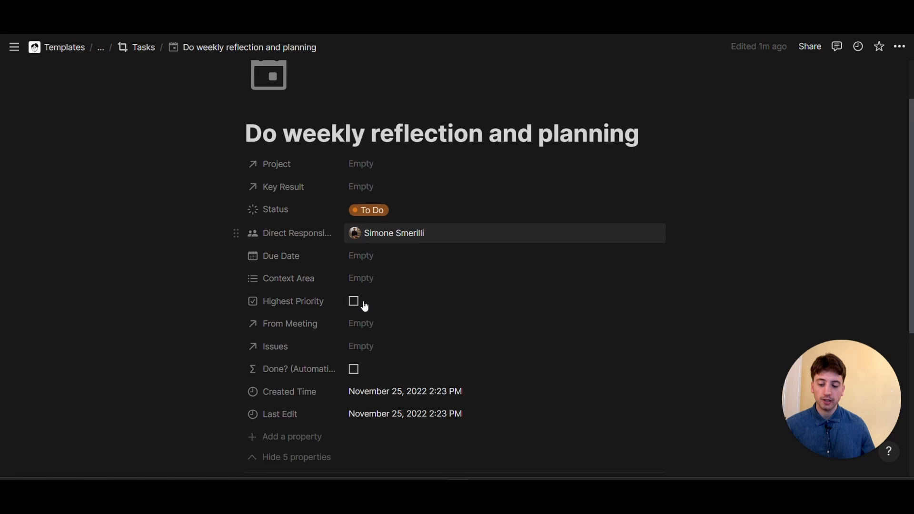
Step: Review the auto-created task's properties, then return to the Tasks database
scroll("down", 3)
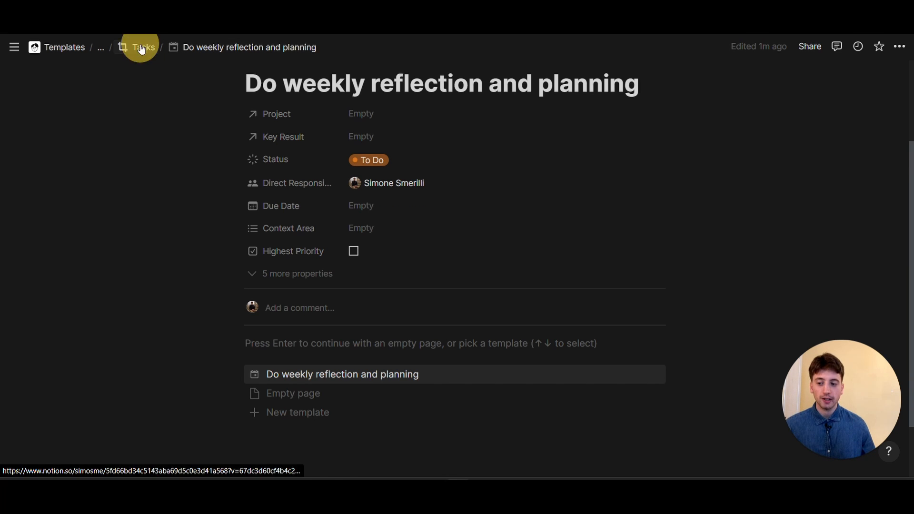
left_click(144, 48)
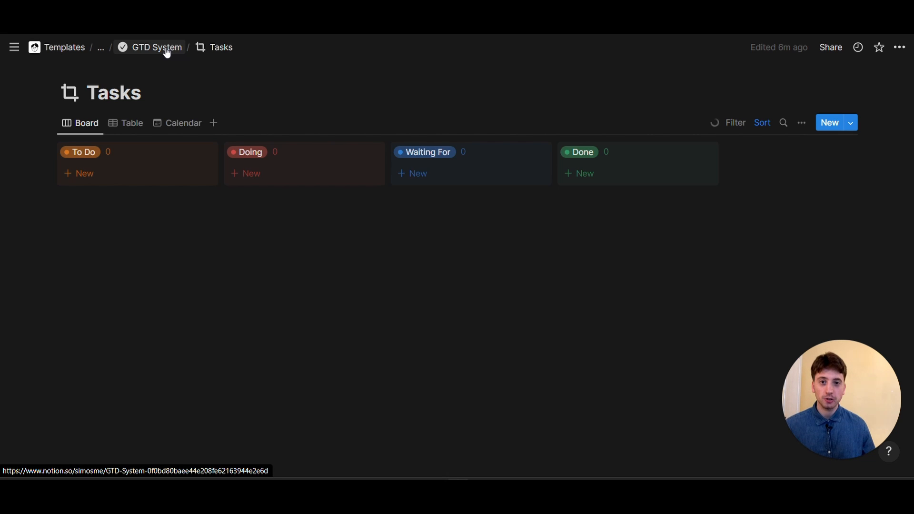
Step: Browse the GTD System dashboard's Board and Due this week views, then return to The Great CEO home
left_click(156, 48)
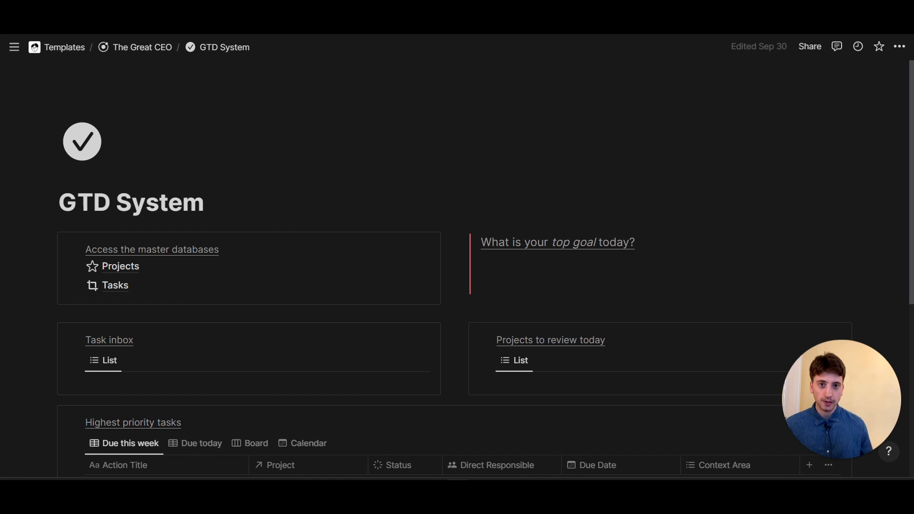
scroll("down", 3)
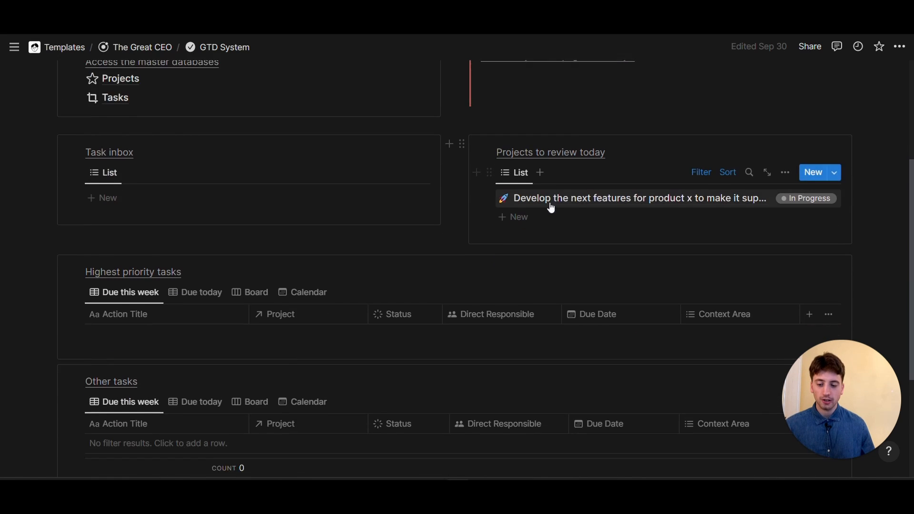
scroll("down", 3)
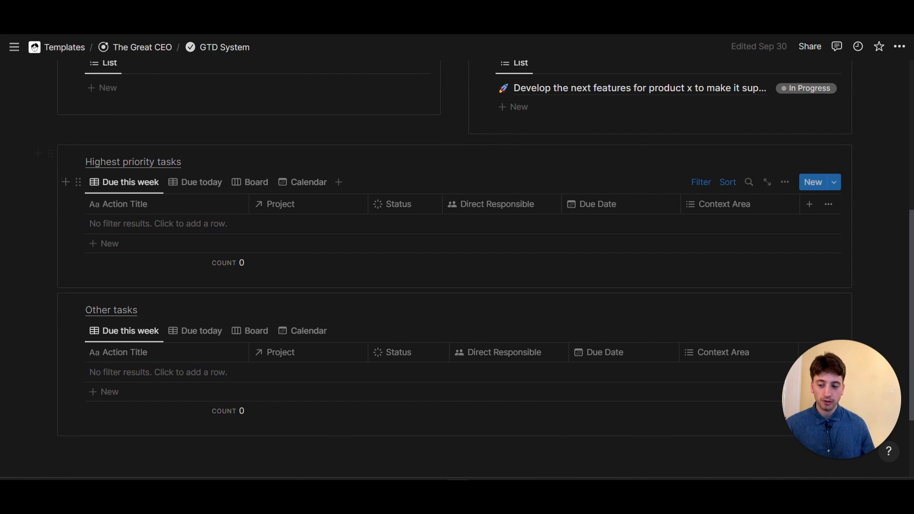
mouse_move(201, 181)
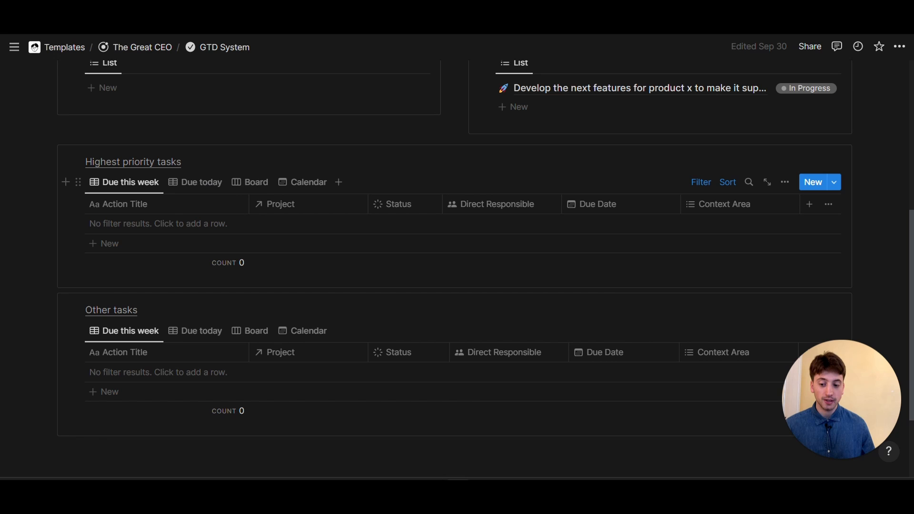
left_click(255, 182)
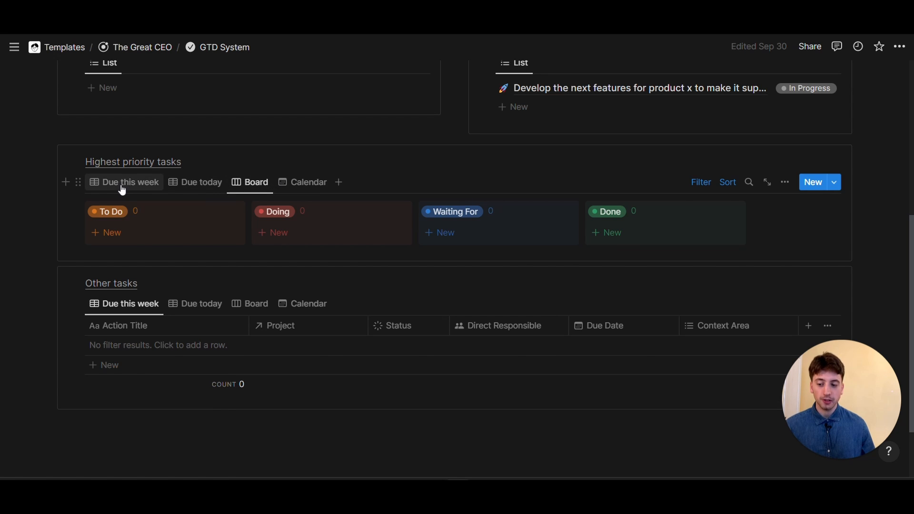
left_click(130, 182)
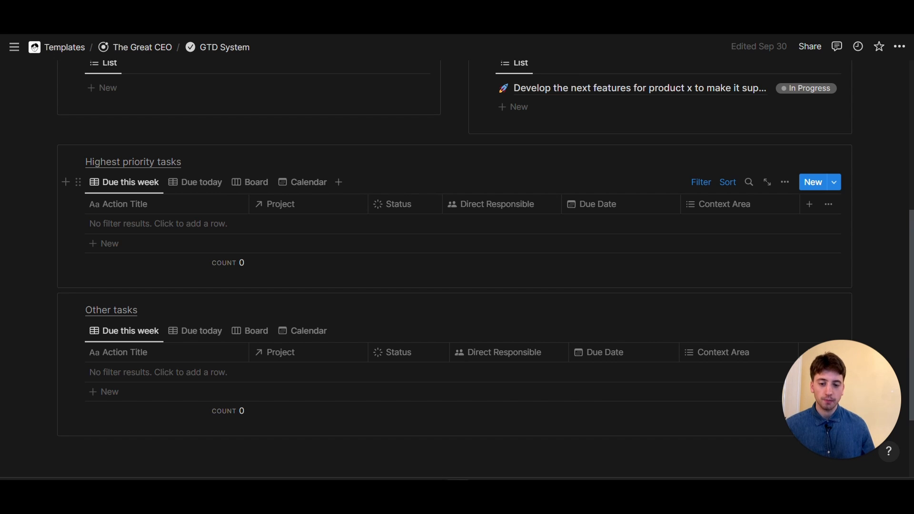
left_click(141, 48)
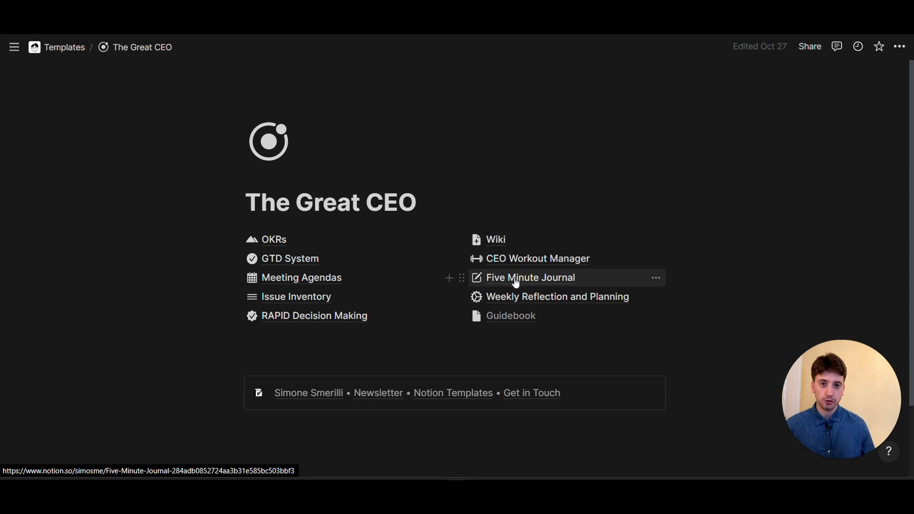
Step: Go into the Five Minute Journal page from The Great CEO home
left_click(530, 277)
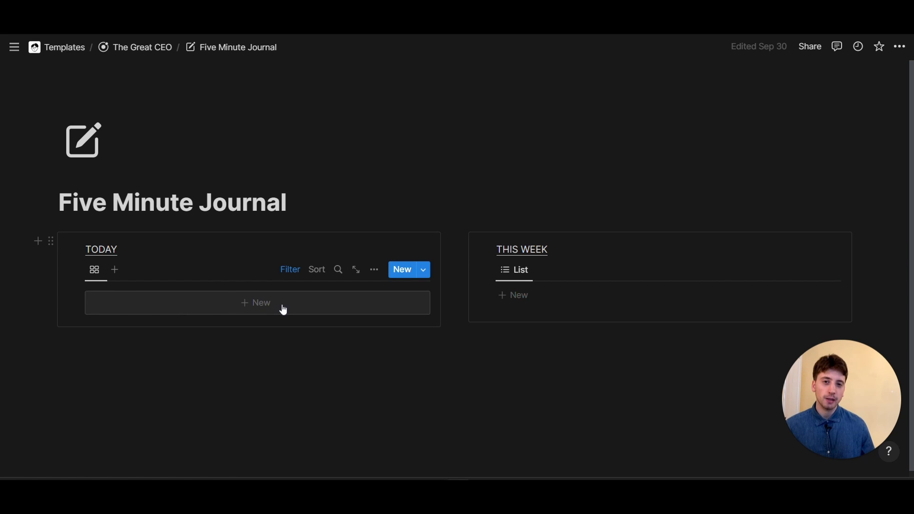
mouse_move(287, 313)
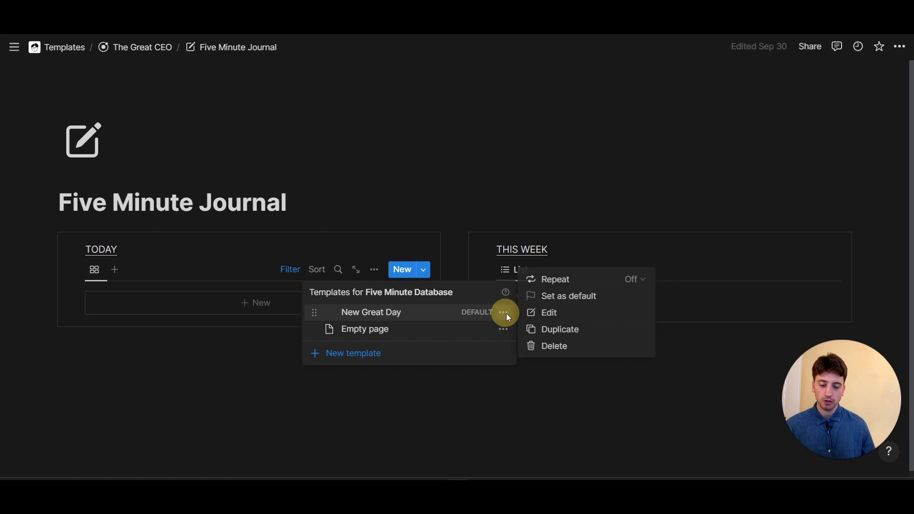
Step: Make the New Great Day template repeat daily, created at 2:27 PM, and dismiss the menus
left_click(554, 279)
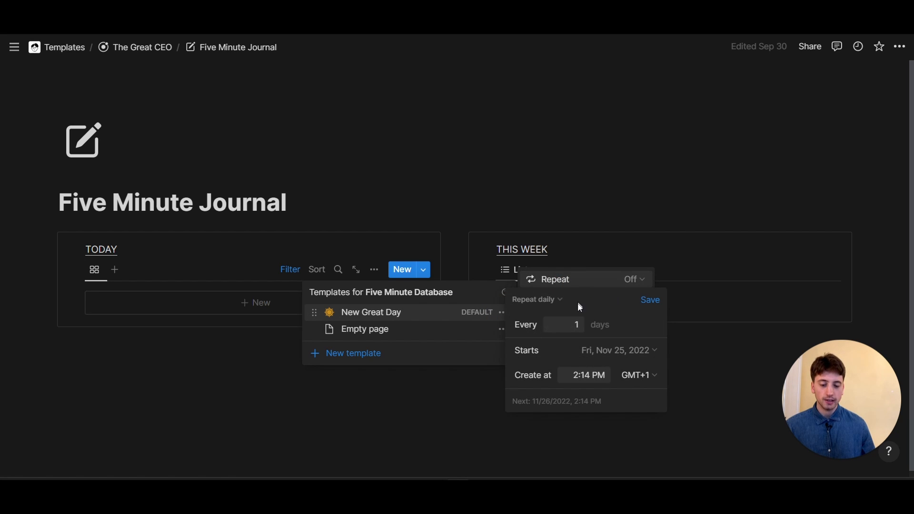
left_click(536, 299)
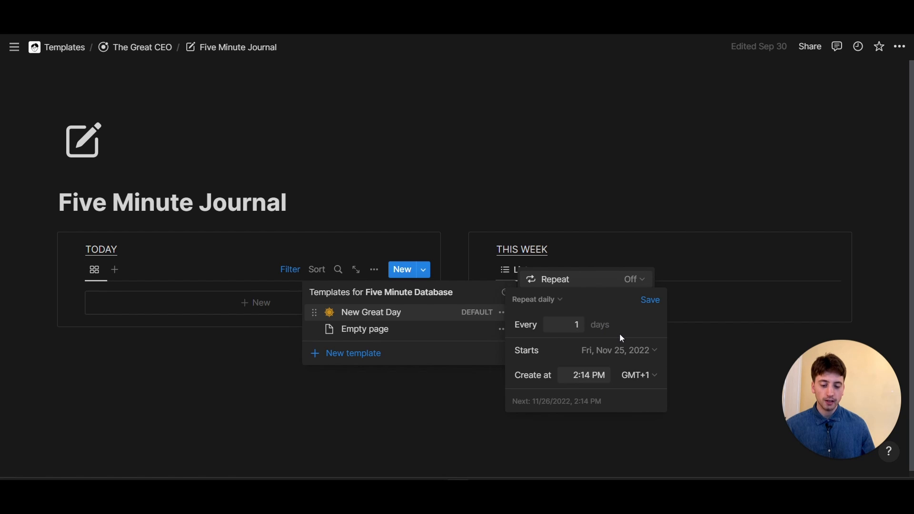
left_click(588, 375)
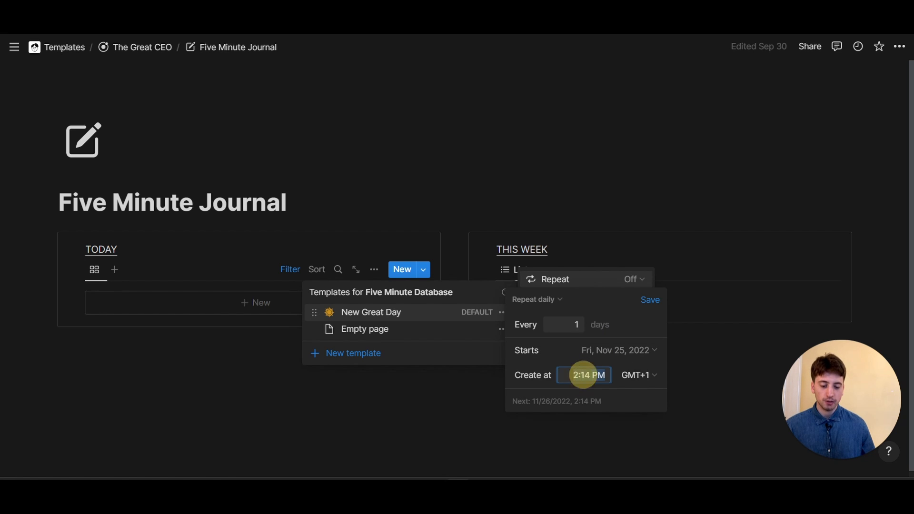
type("227")
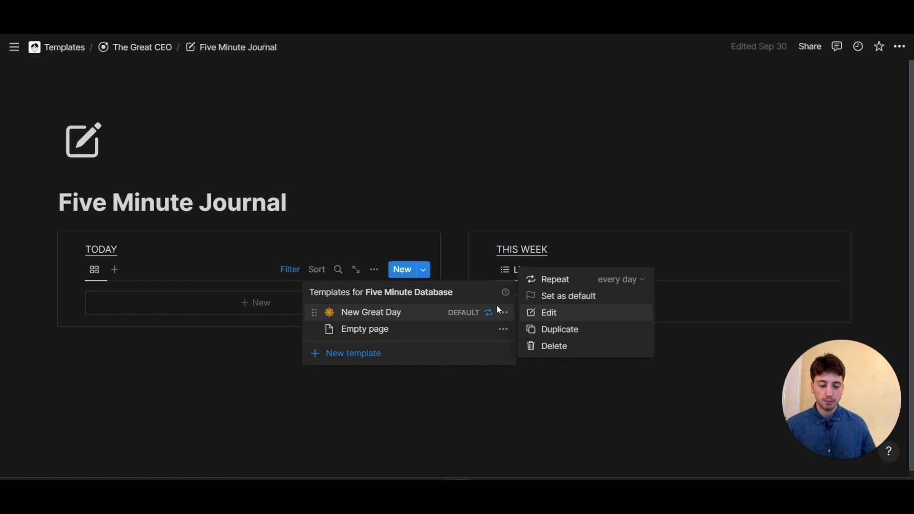
left_click(222, 316)
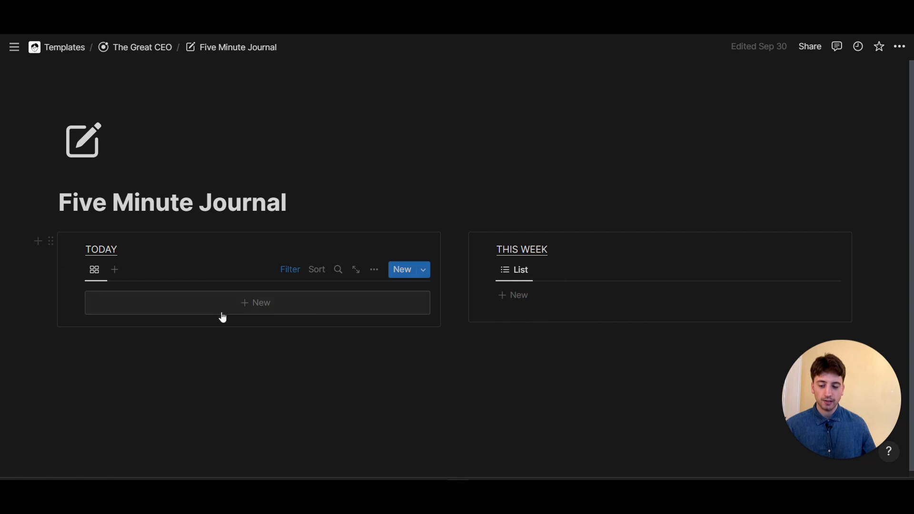
mouse_move(302, 305)
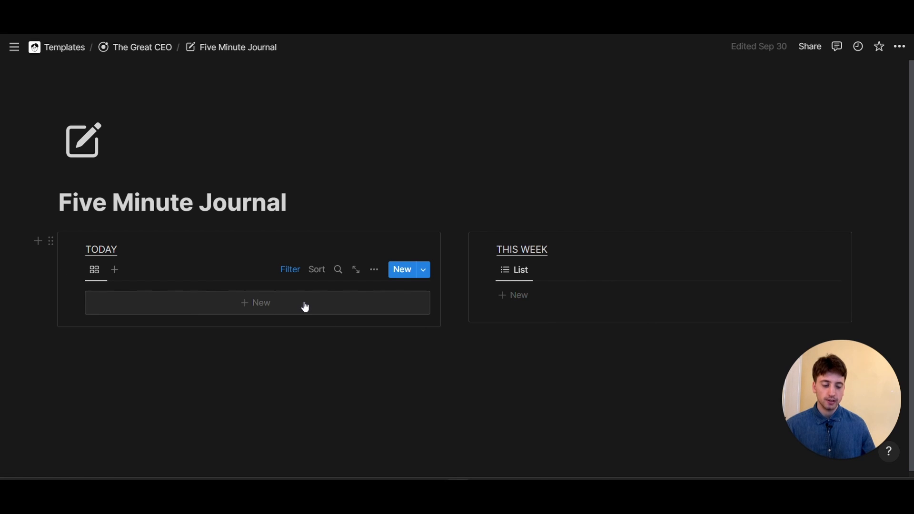
Step: Add a New Great Day entry under Today and inspect it in peek view
left_click(255, 303)
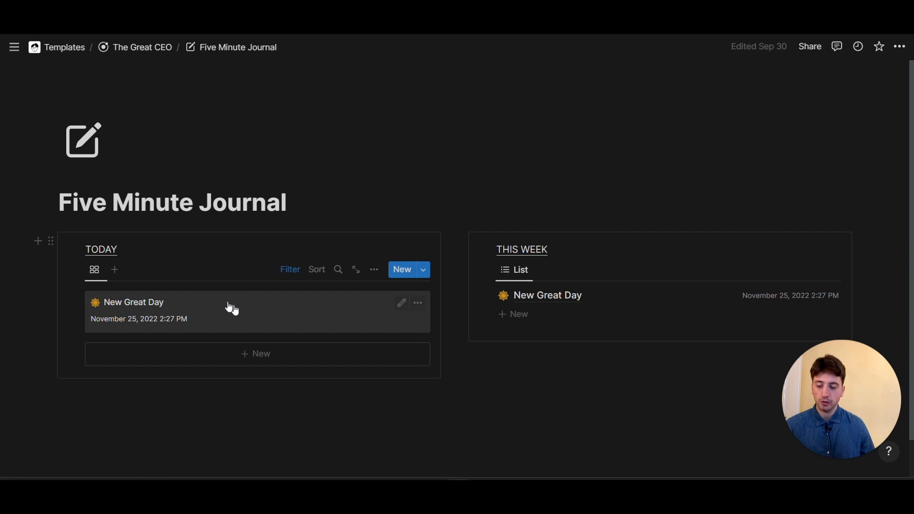
left_click(133, 302)
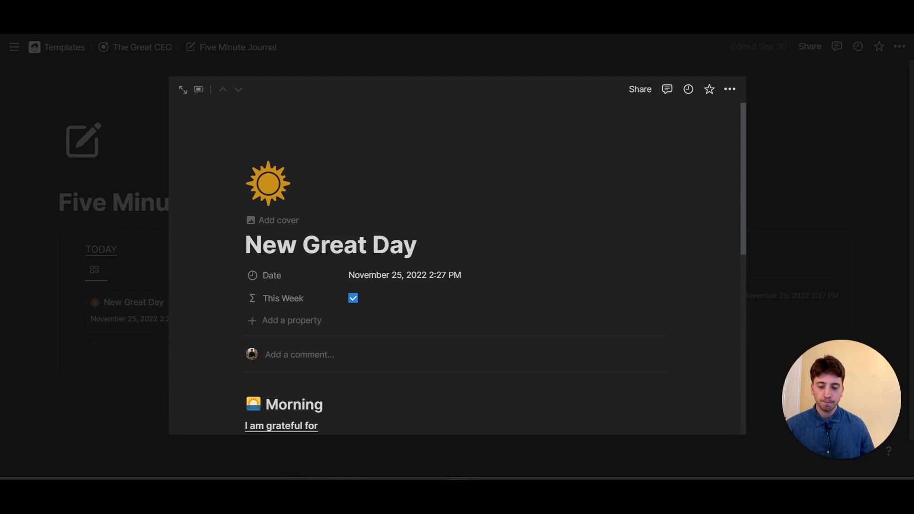
scroll("down", 3)
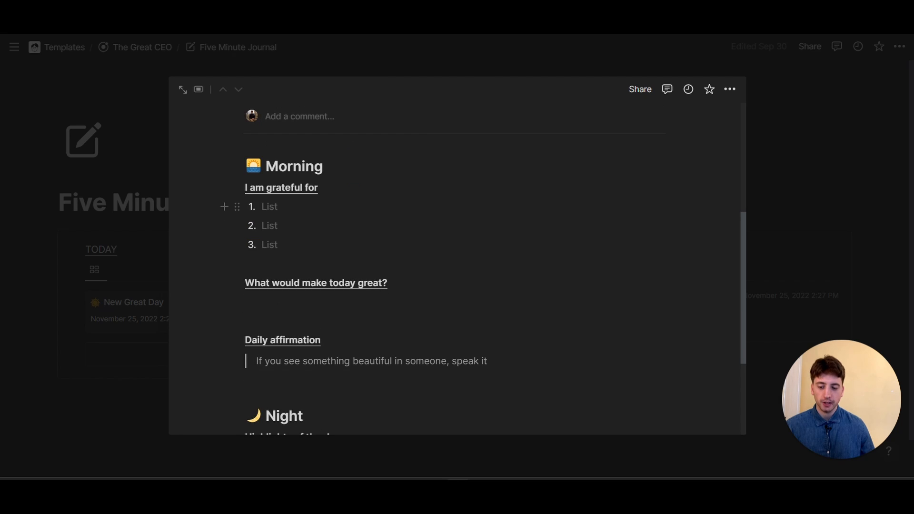
scroll("down", 3)
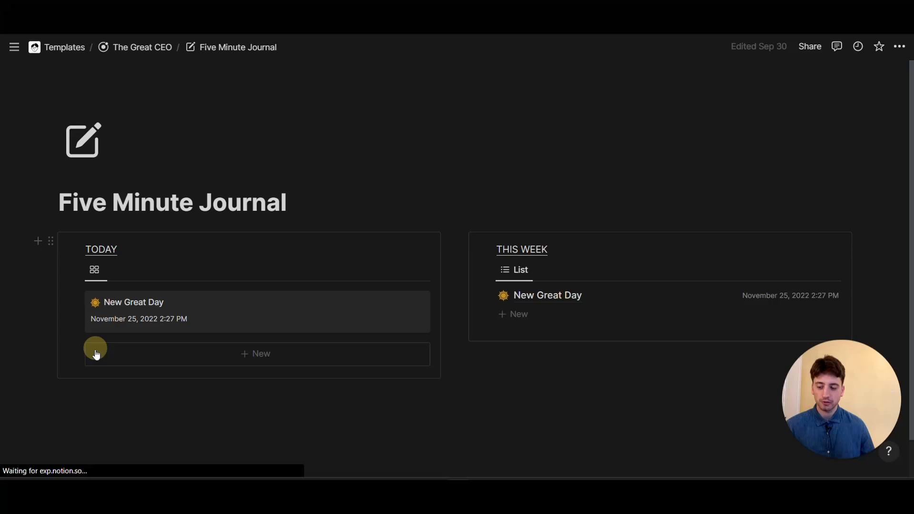
left_click(423, 269)
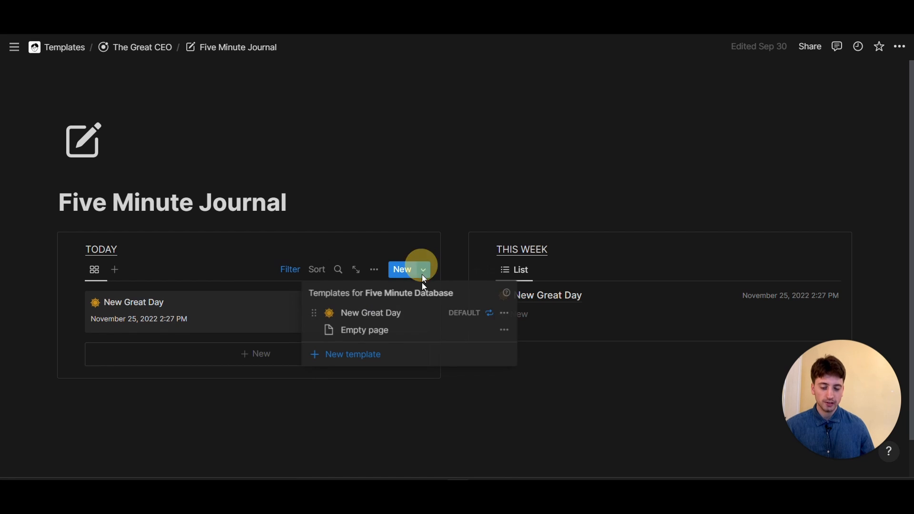
left_click(502, 312)
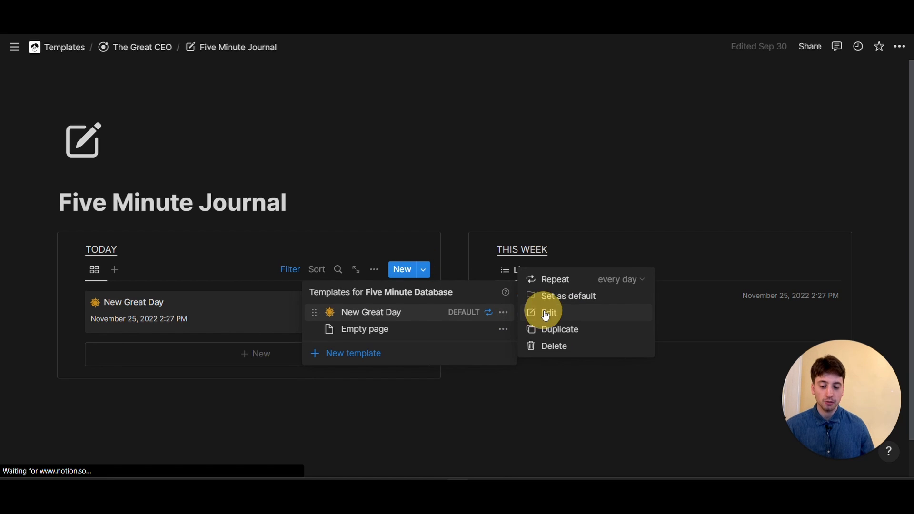
left_click(548, 313)
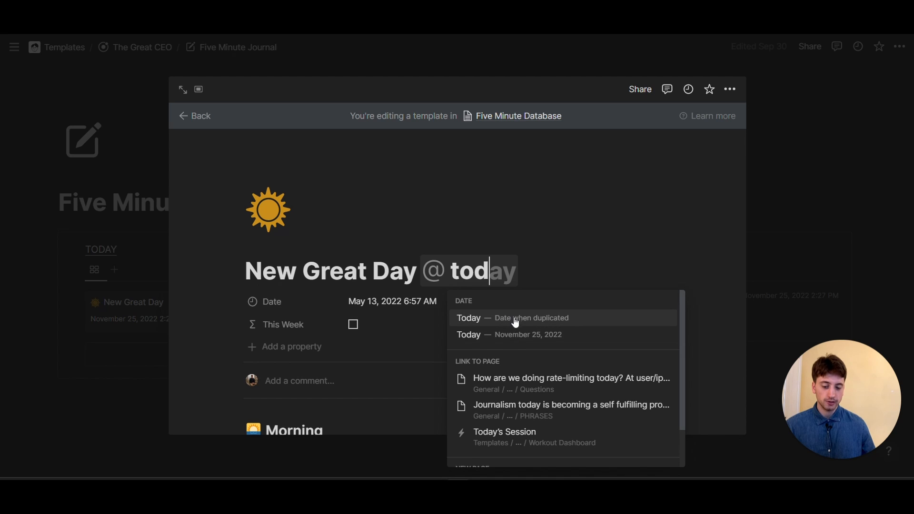
left_click(467, 318)
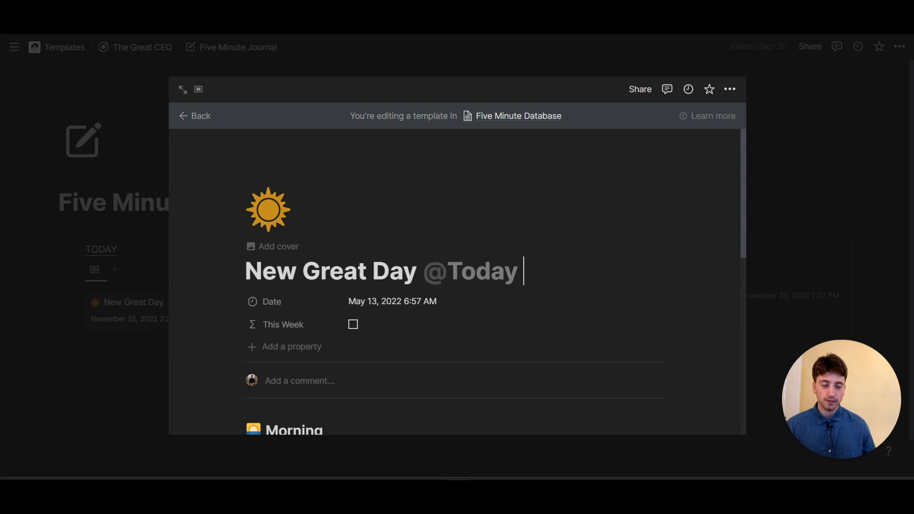
left_click(195, 115)
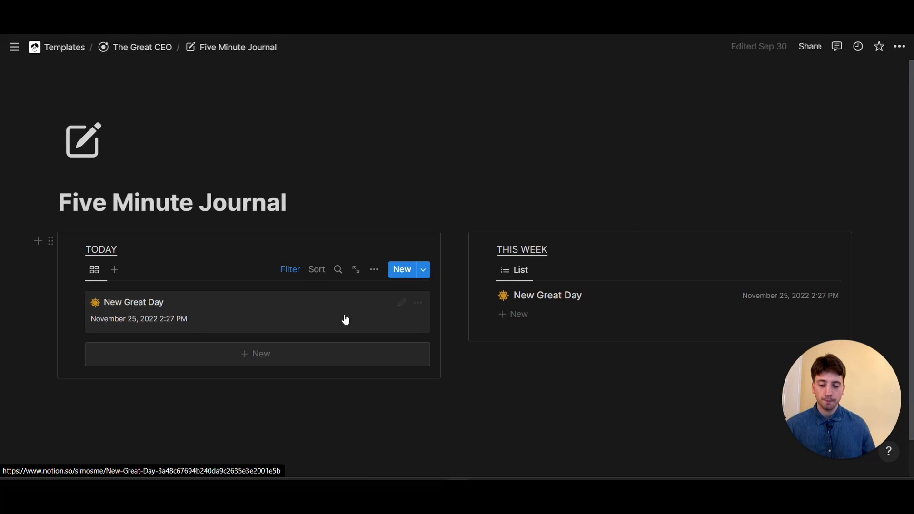
left_click(141, 47)
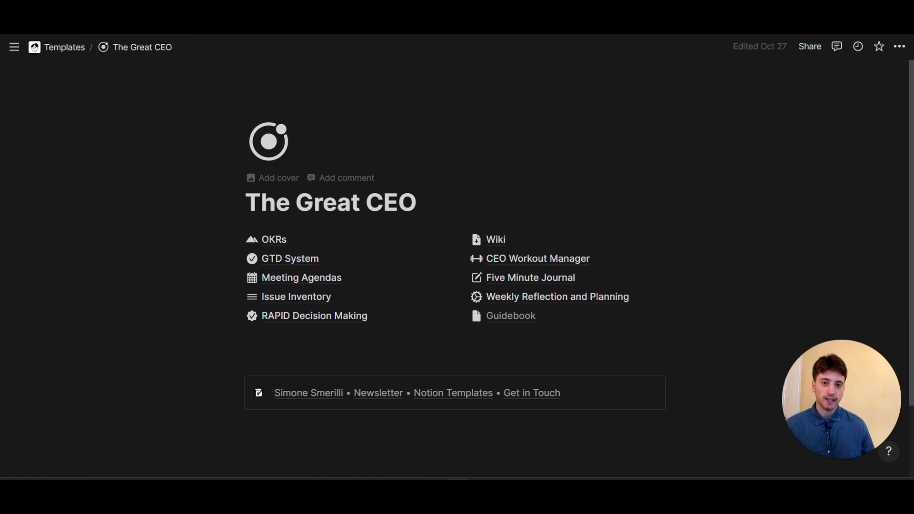